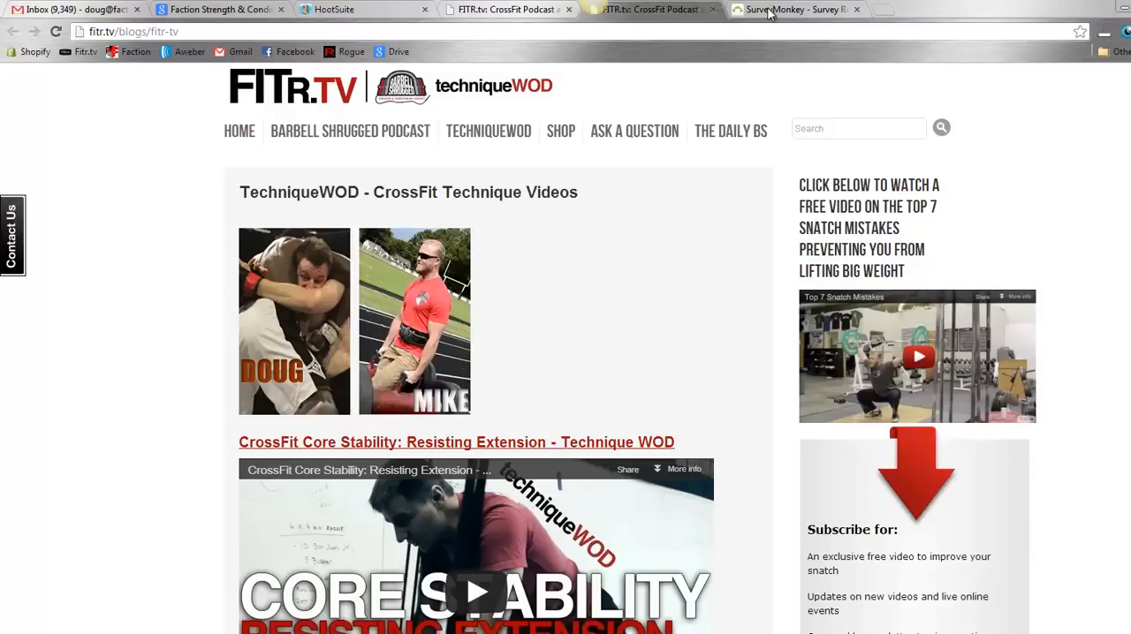
Switch to the SurveyMonkey tab showing the survey results.
left_click(795, 11)
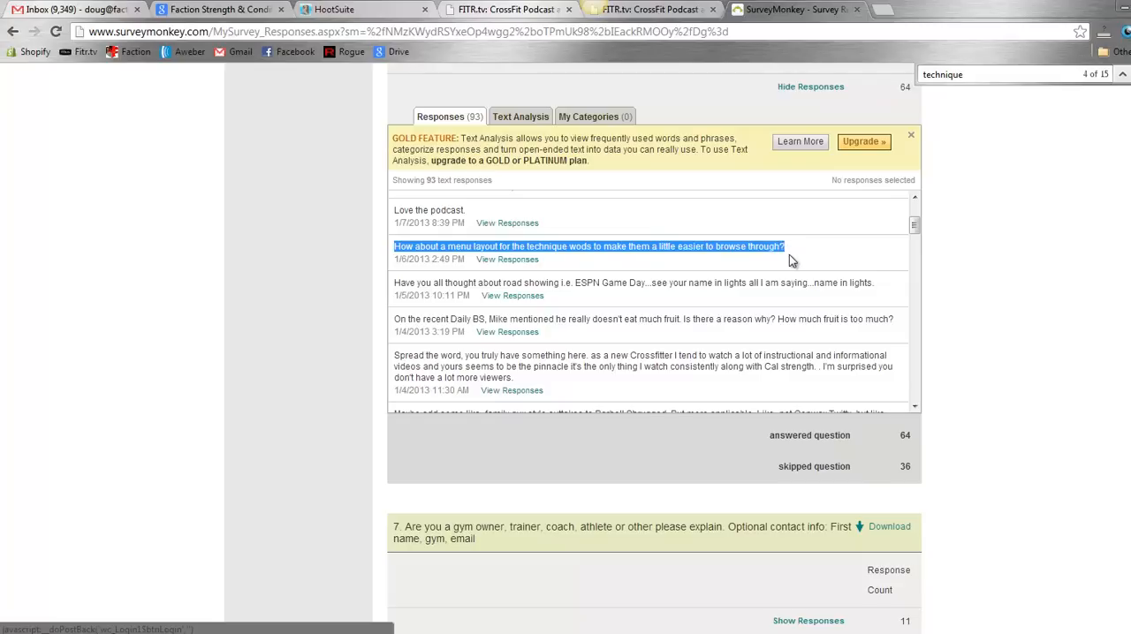
mouse_move(824, 230)
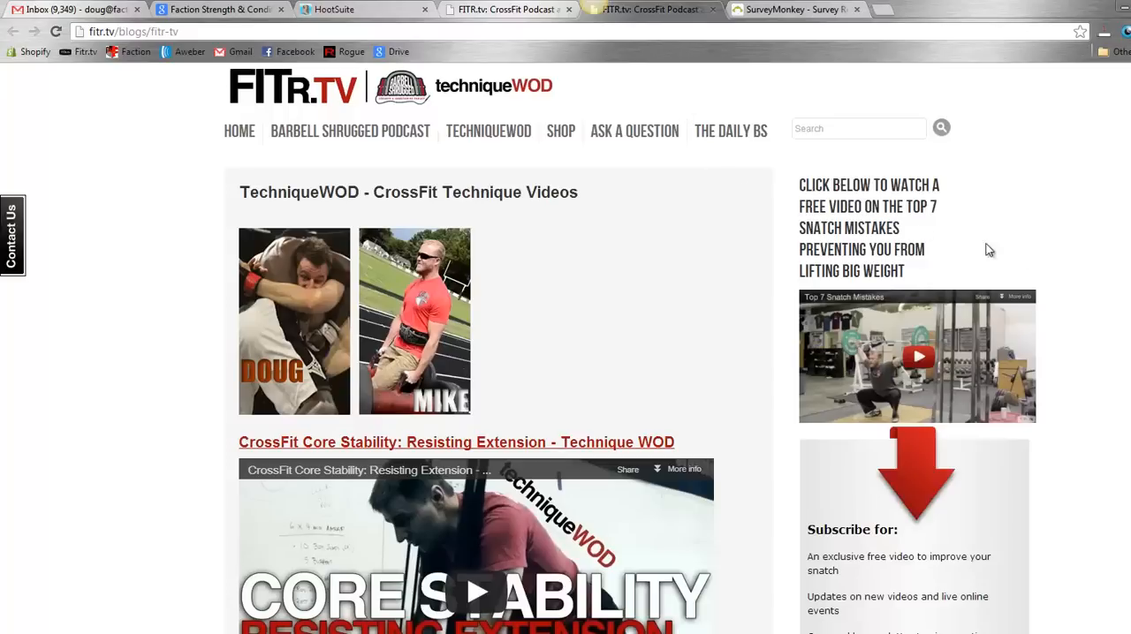
Open the 'TechniqueWOD Links' spreadsheet from the blog page's 'Click here' link.
scroll("down", 3)
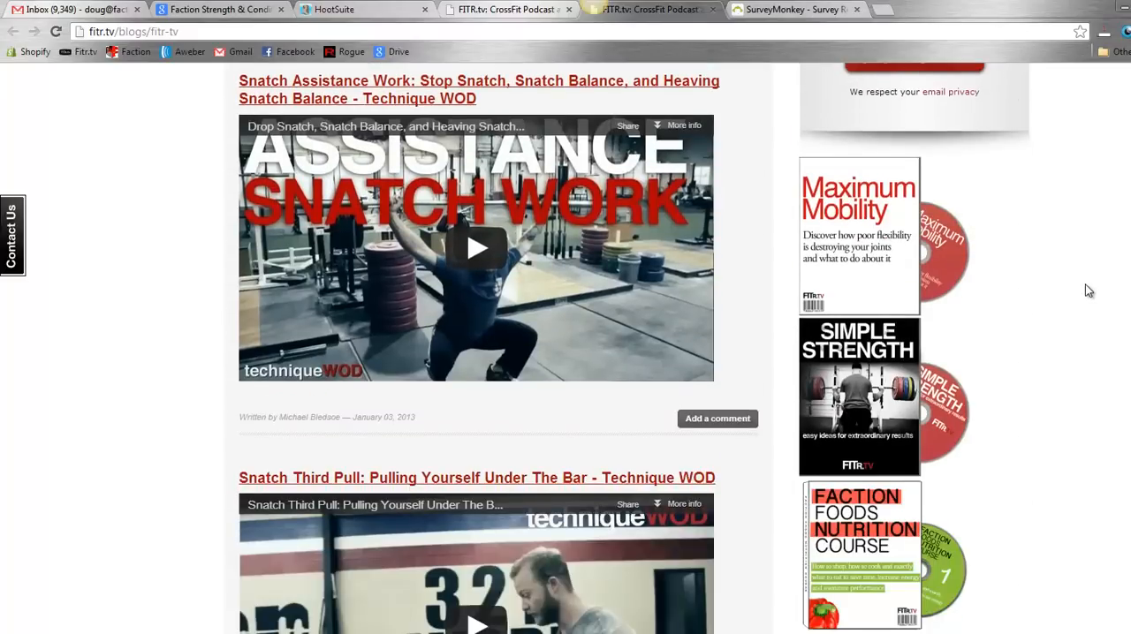
scroll("down", 3)
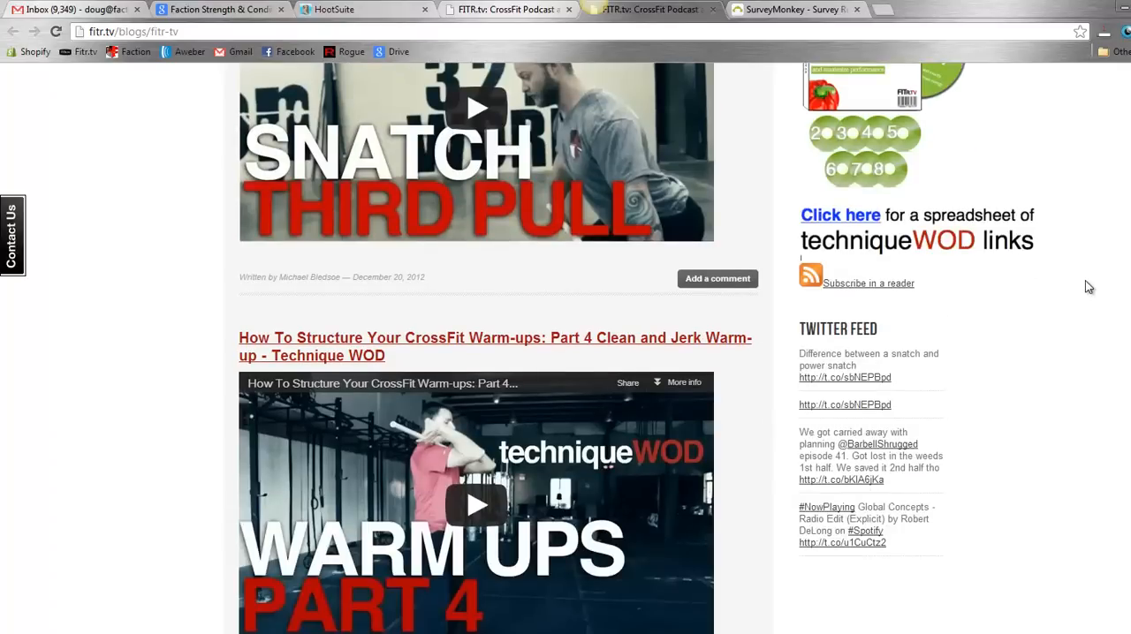
mouse_move(1002, 245)
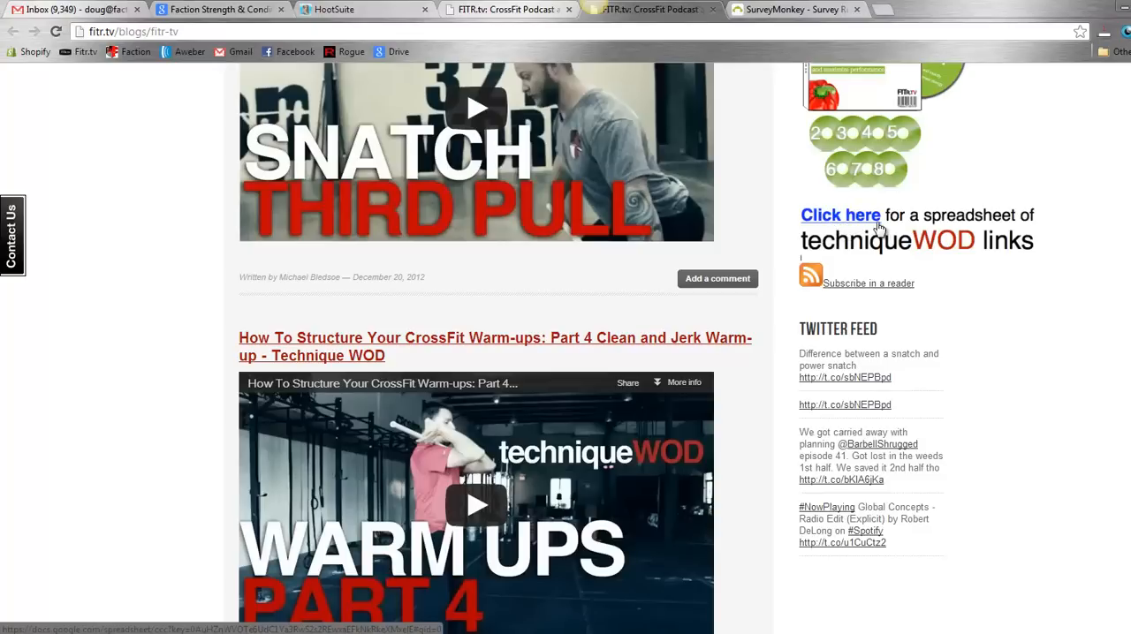
mouse_move(1007, 247)
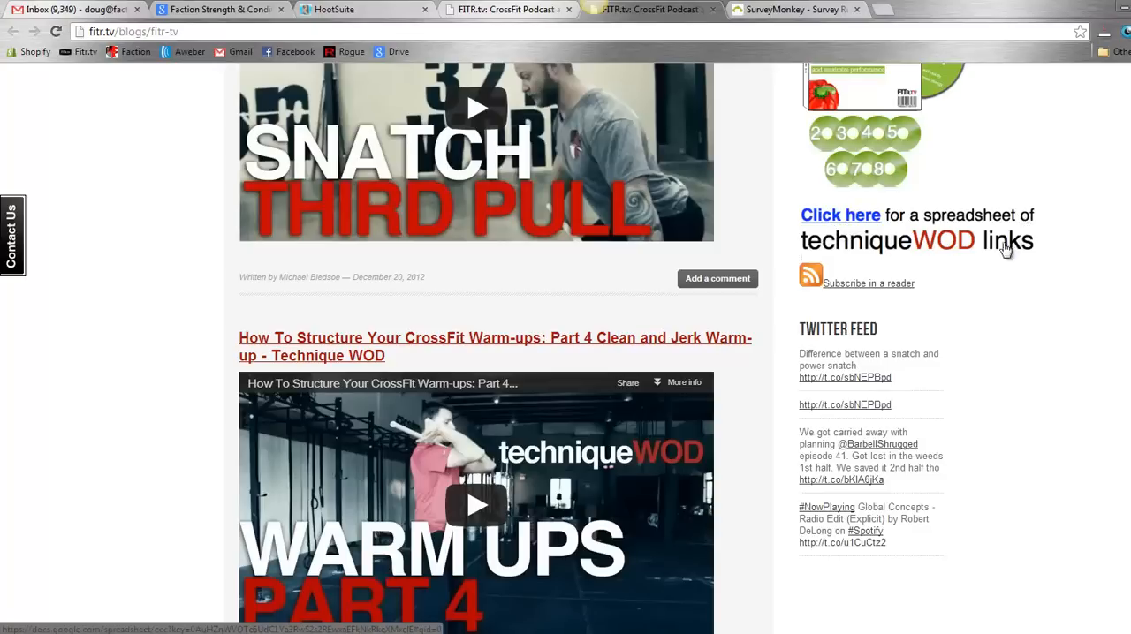
left_click(839, 215)
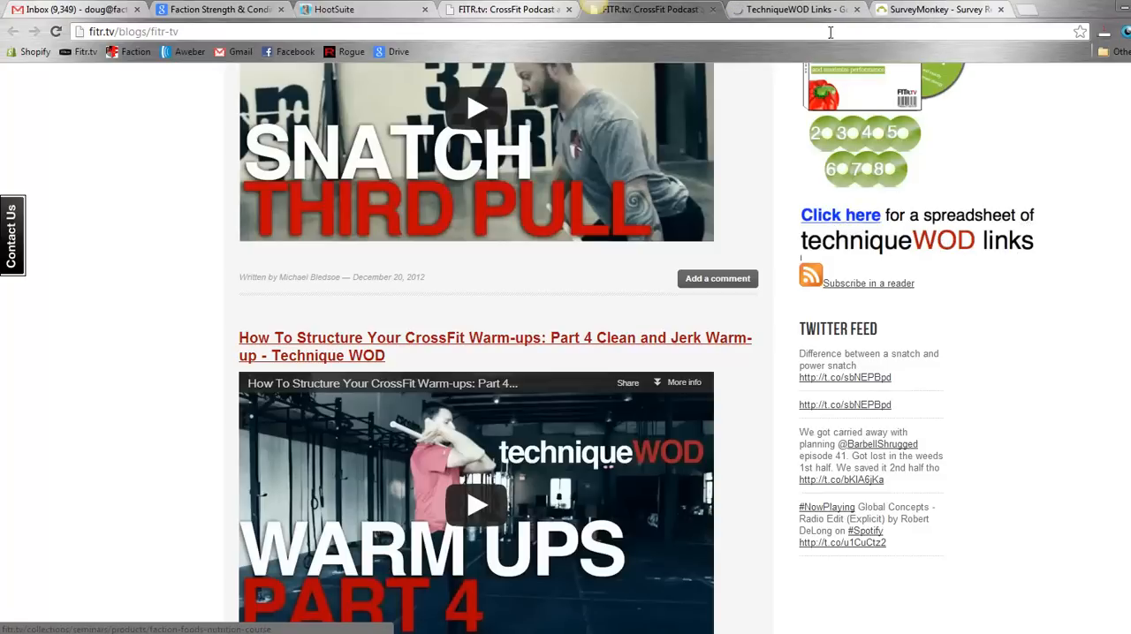
left_click(839, 215)
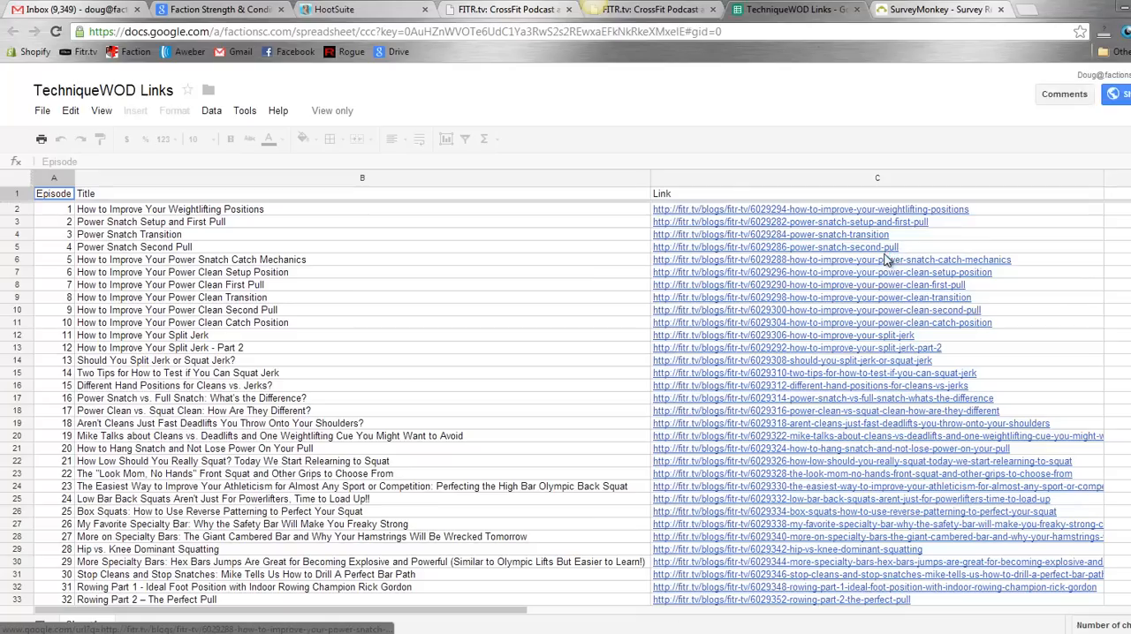
mouse_move(375, 309)
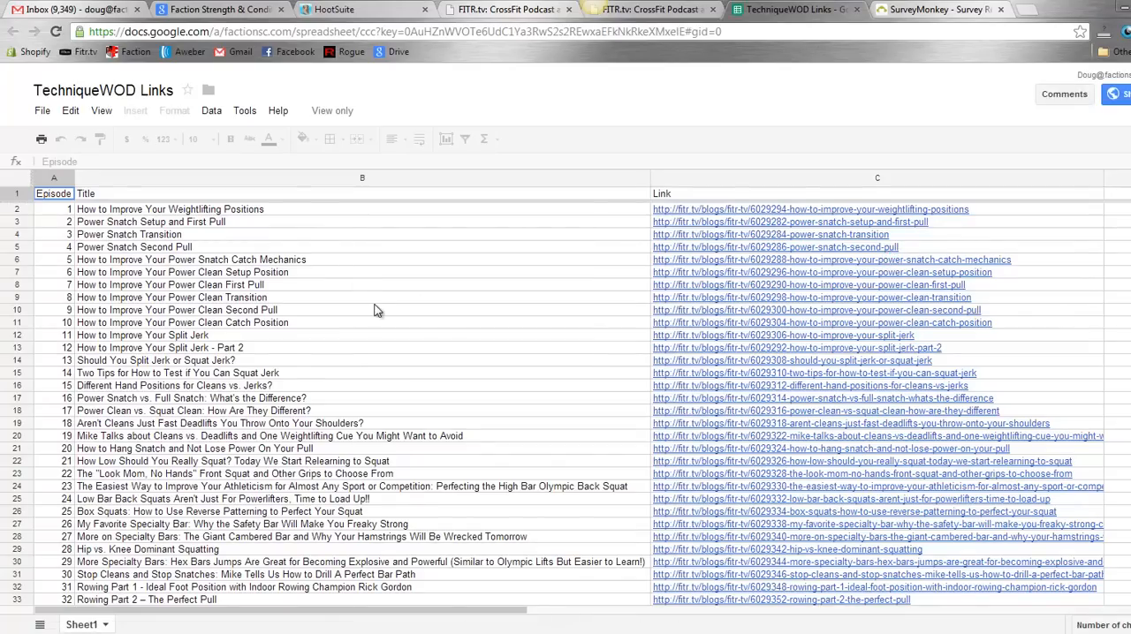
scroll("down", 3)
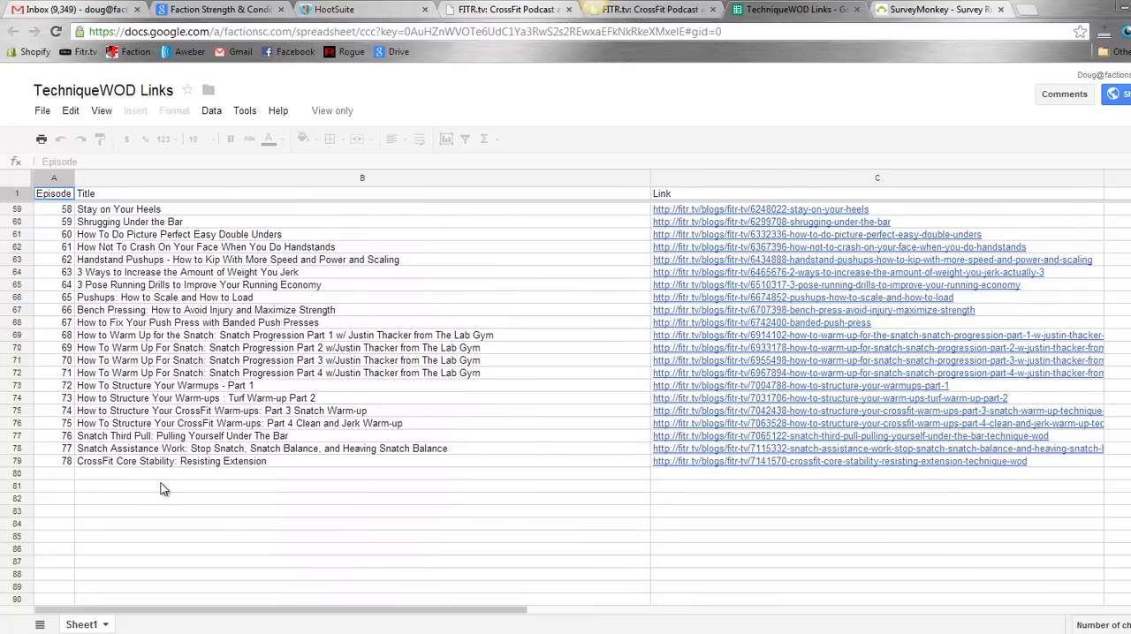
left_click(362, 208)
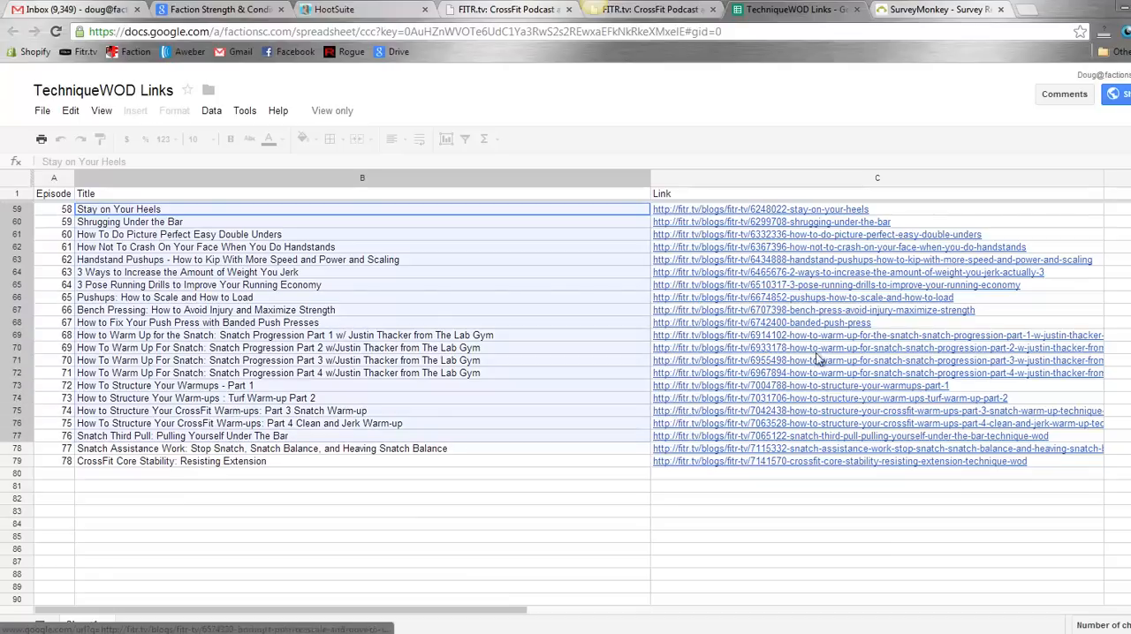
scroll("up", 3)
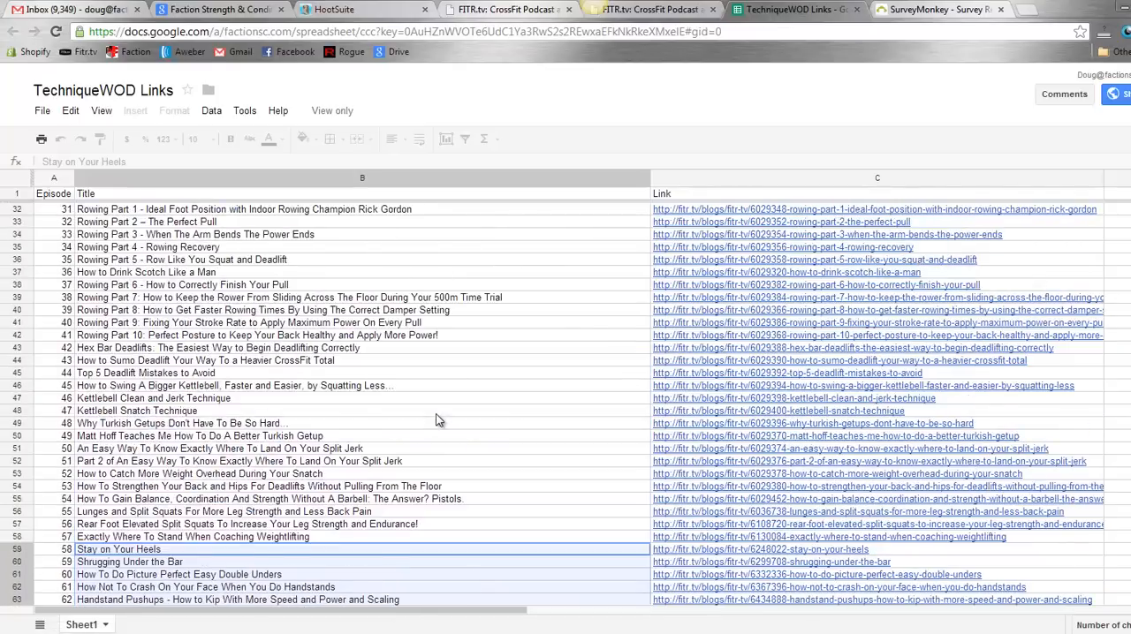
scroll("up", 3)
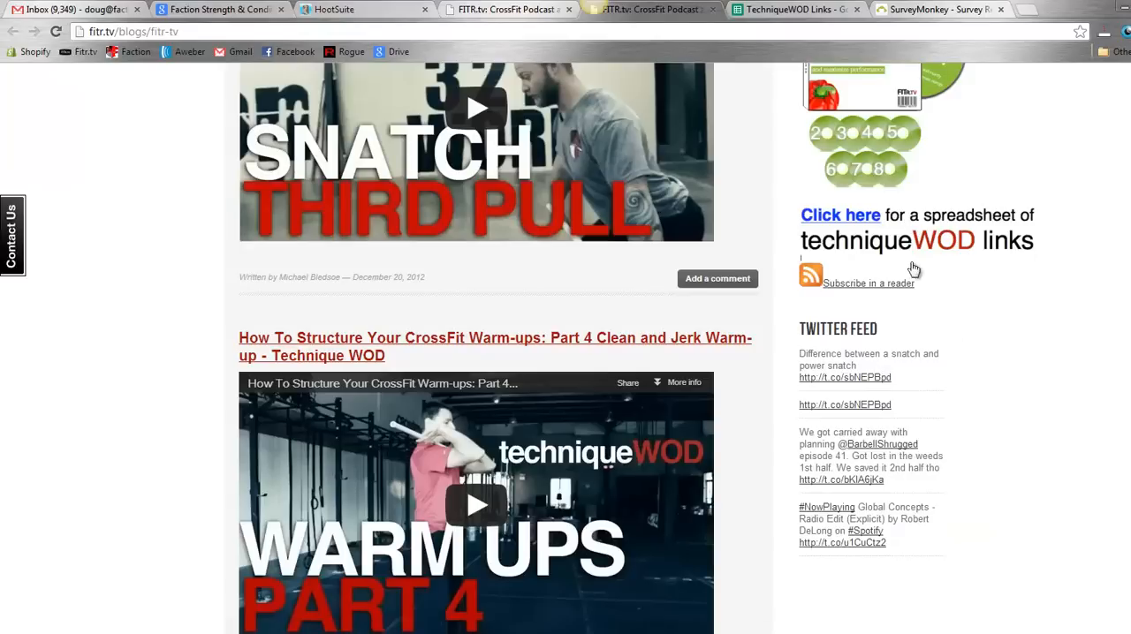
mouse_move(962, 237)
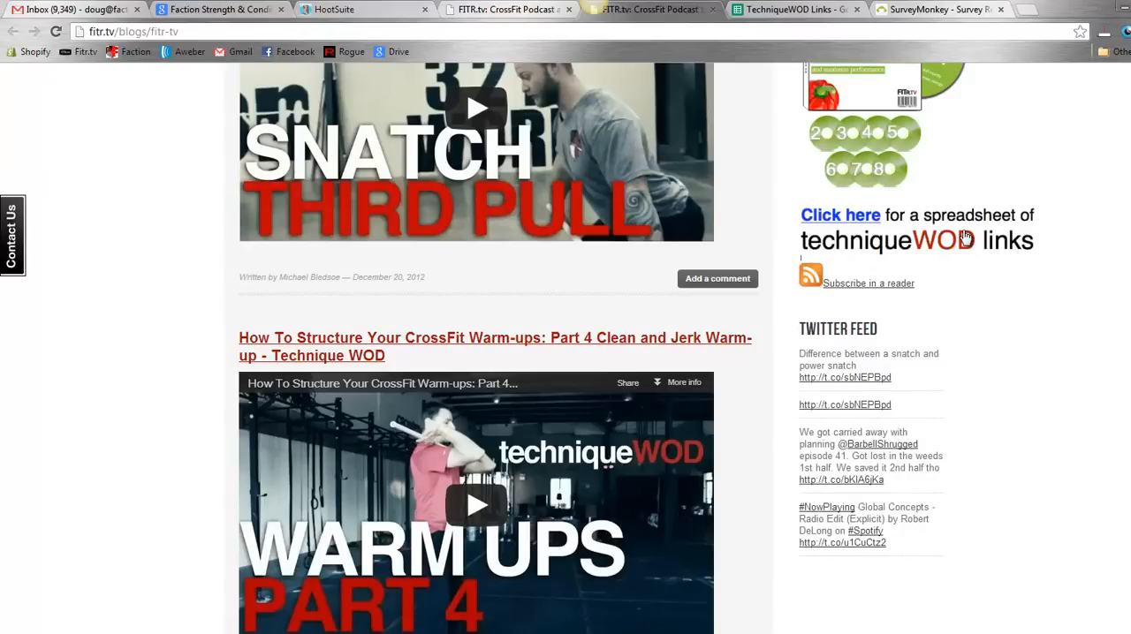